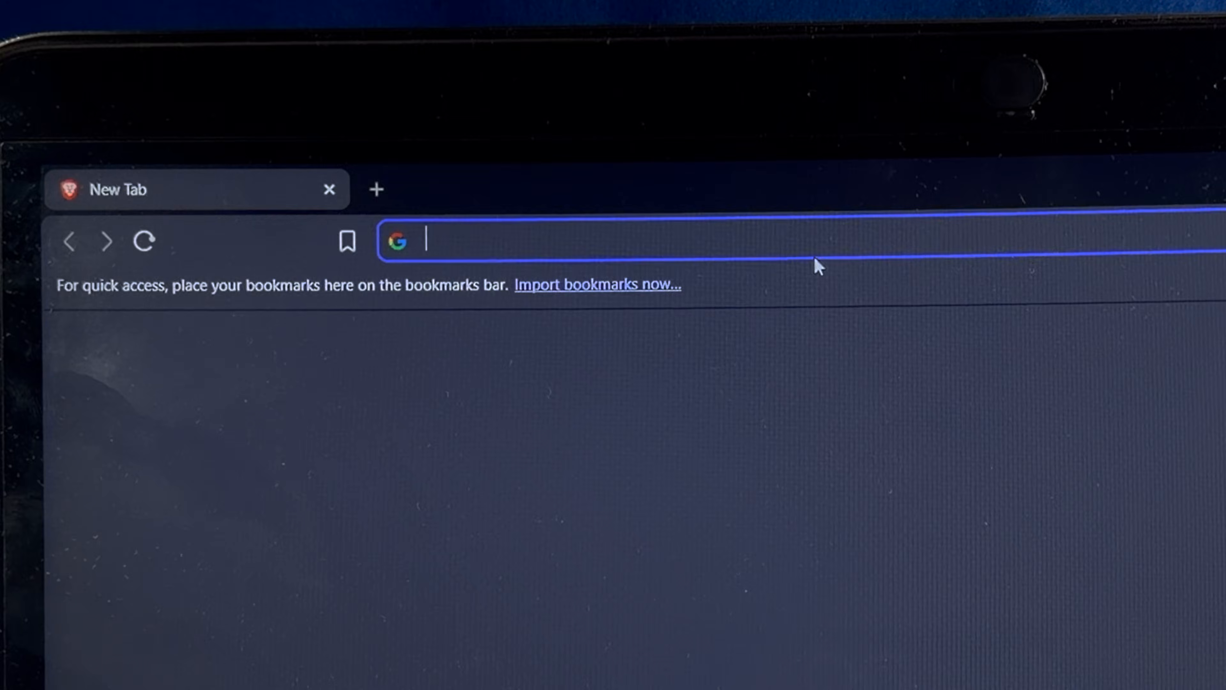
Search 'htc one m8' and reach the download page for twrp-3.7.0_9-0-m8.img.
{"action": "type", "text": "htc one m8"}
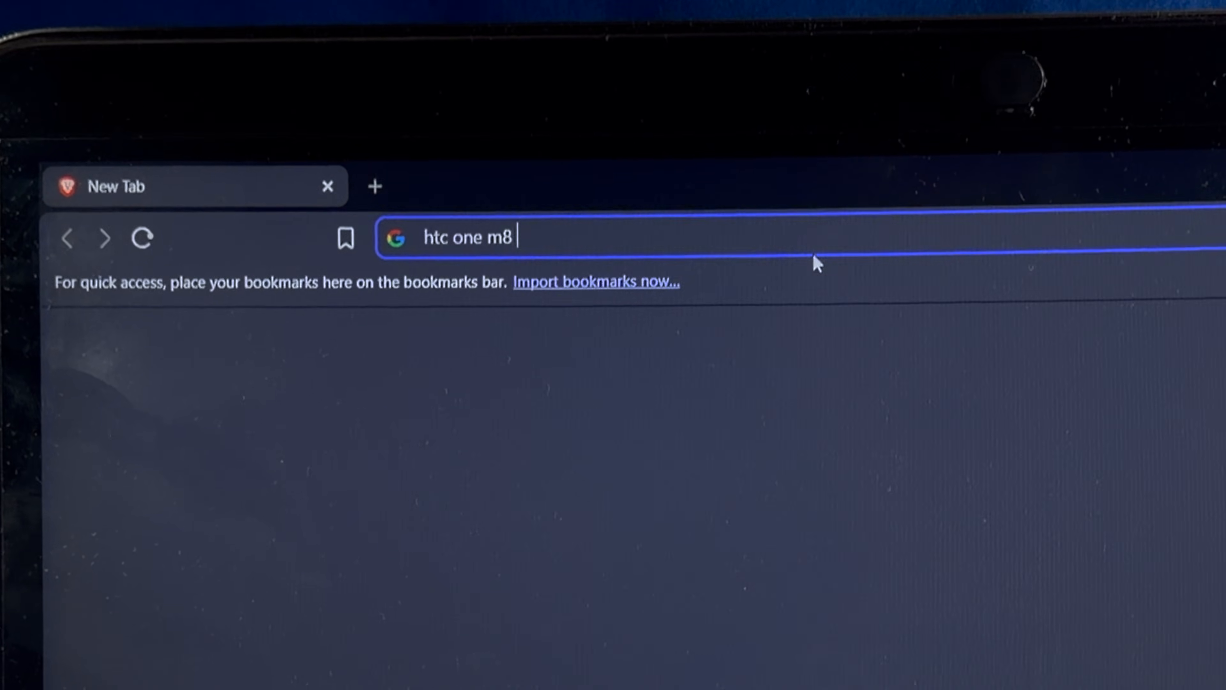
{"action": "key", "text": "Return"}
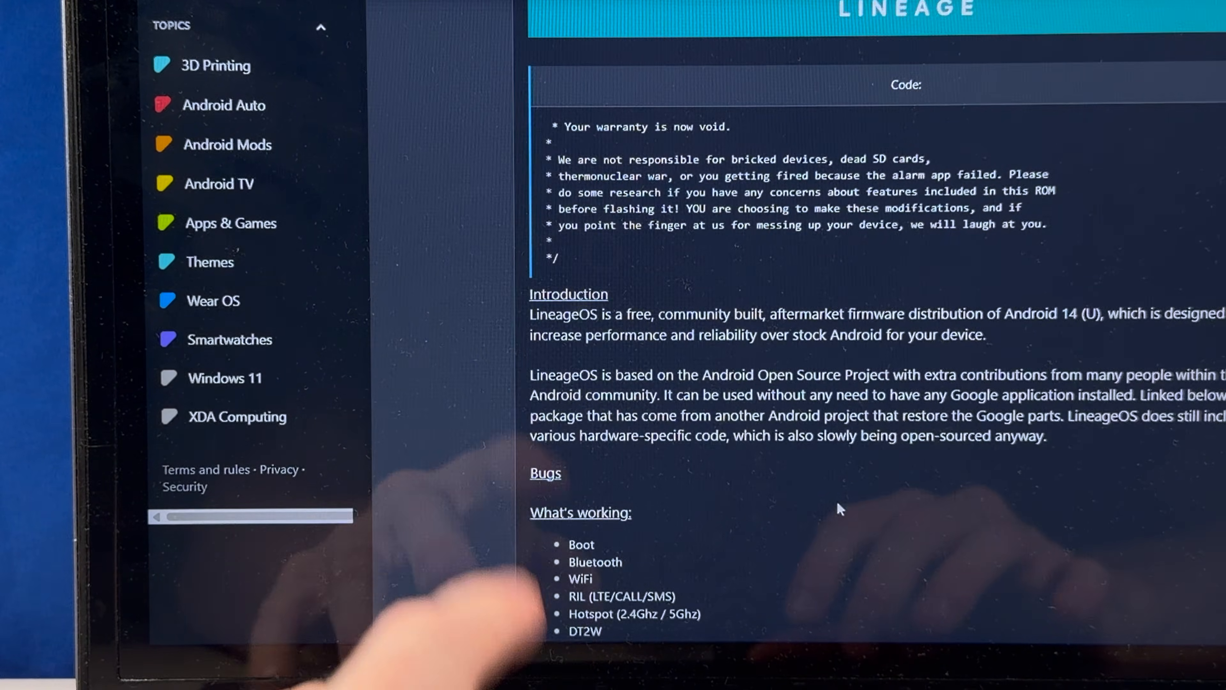
{"action": "scroll", "scroll_direction": "down", "scroll_amount": 3}
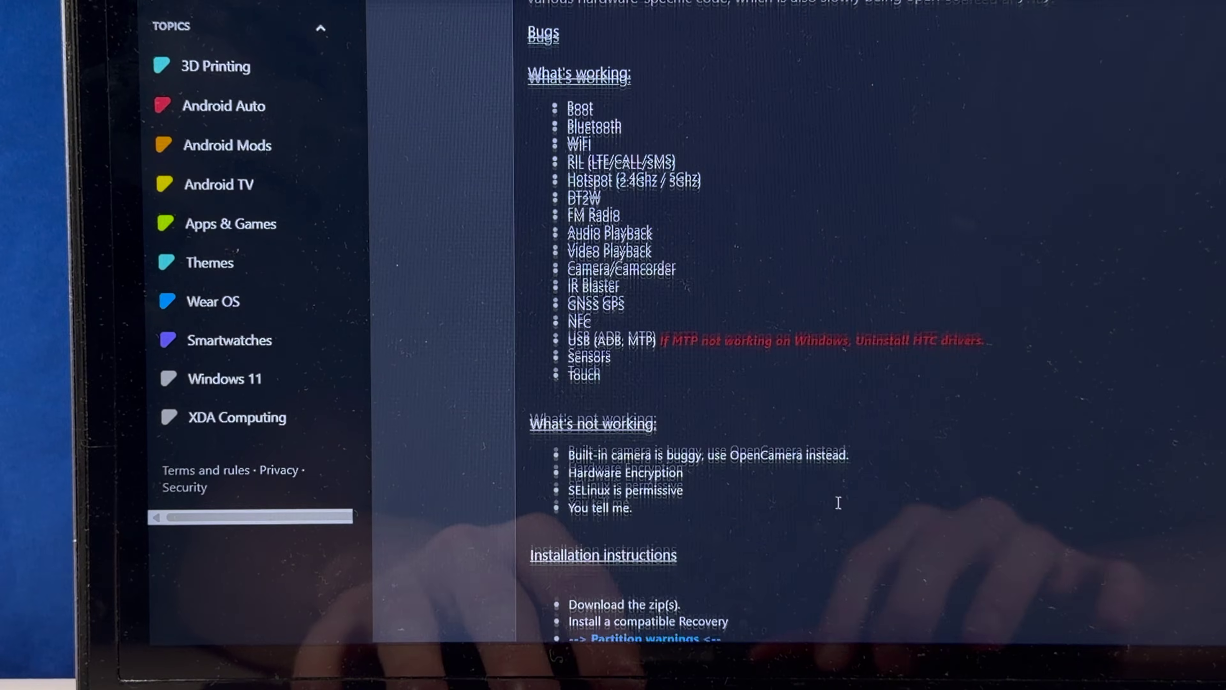
{"action": "scroll", "scroll_direction": "down", "scroll_amount": 3}
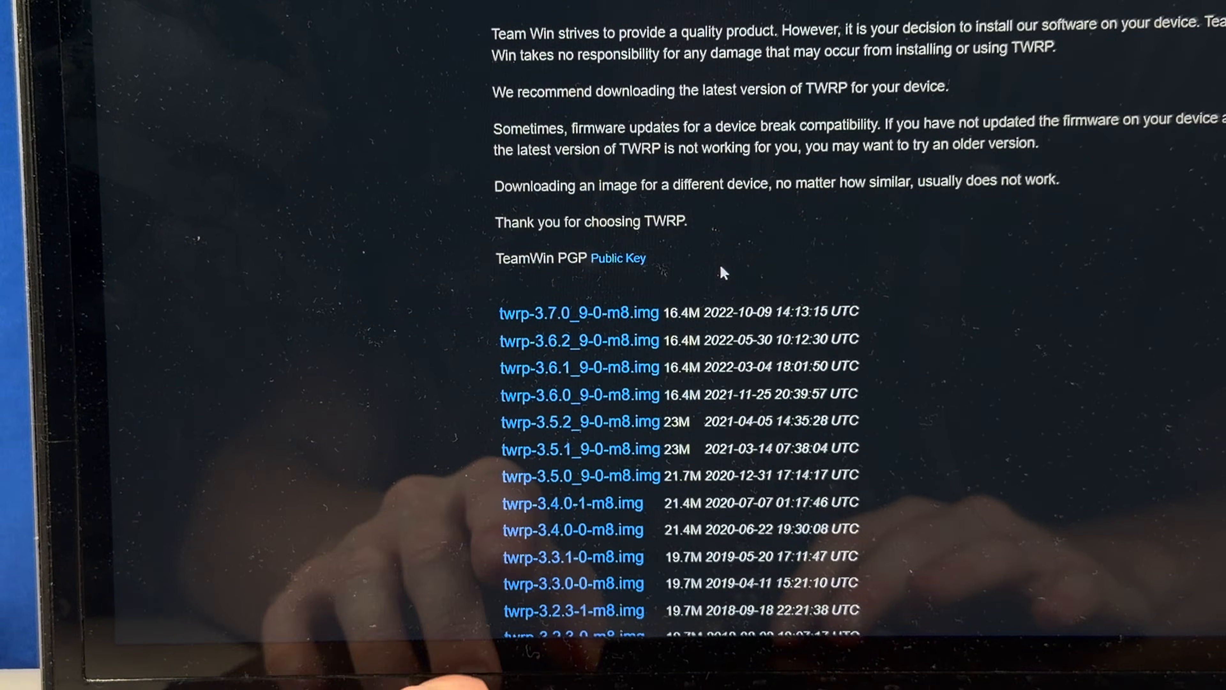
{"action": "left_click", "coordinate": [580, 312]}
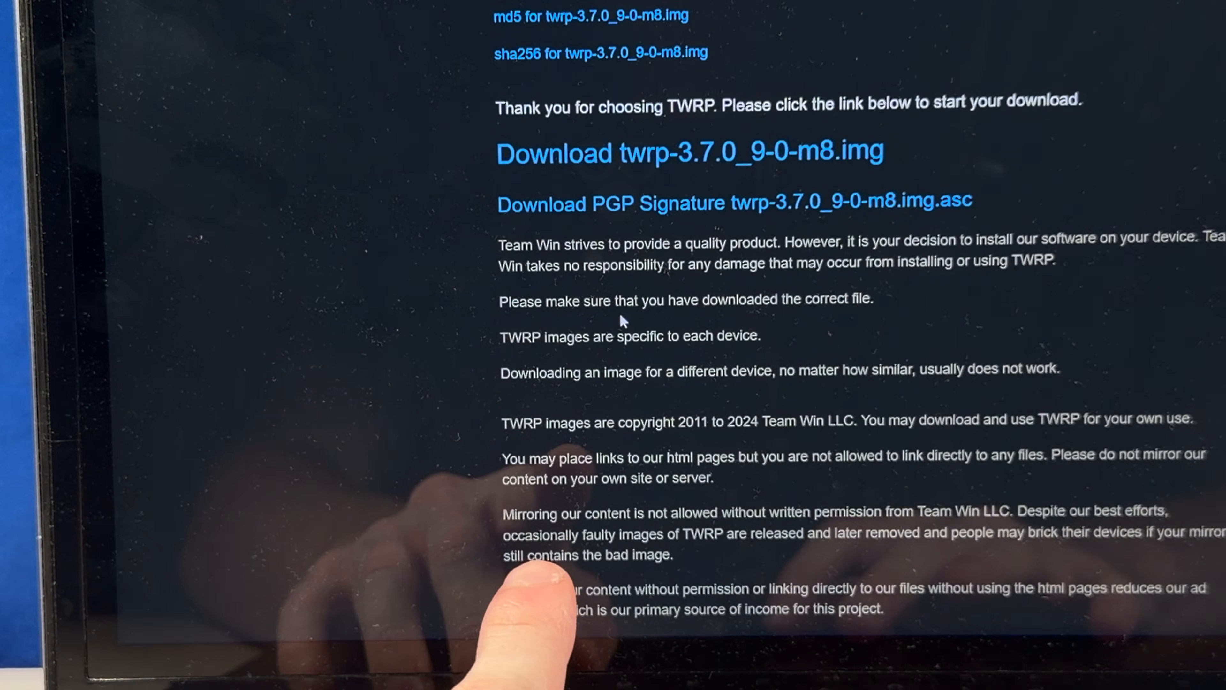